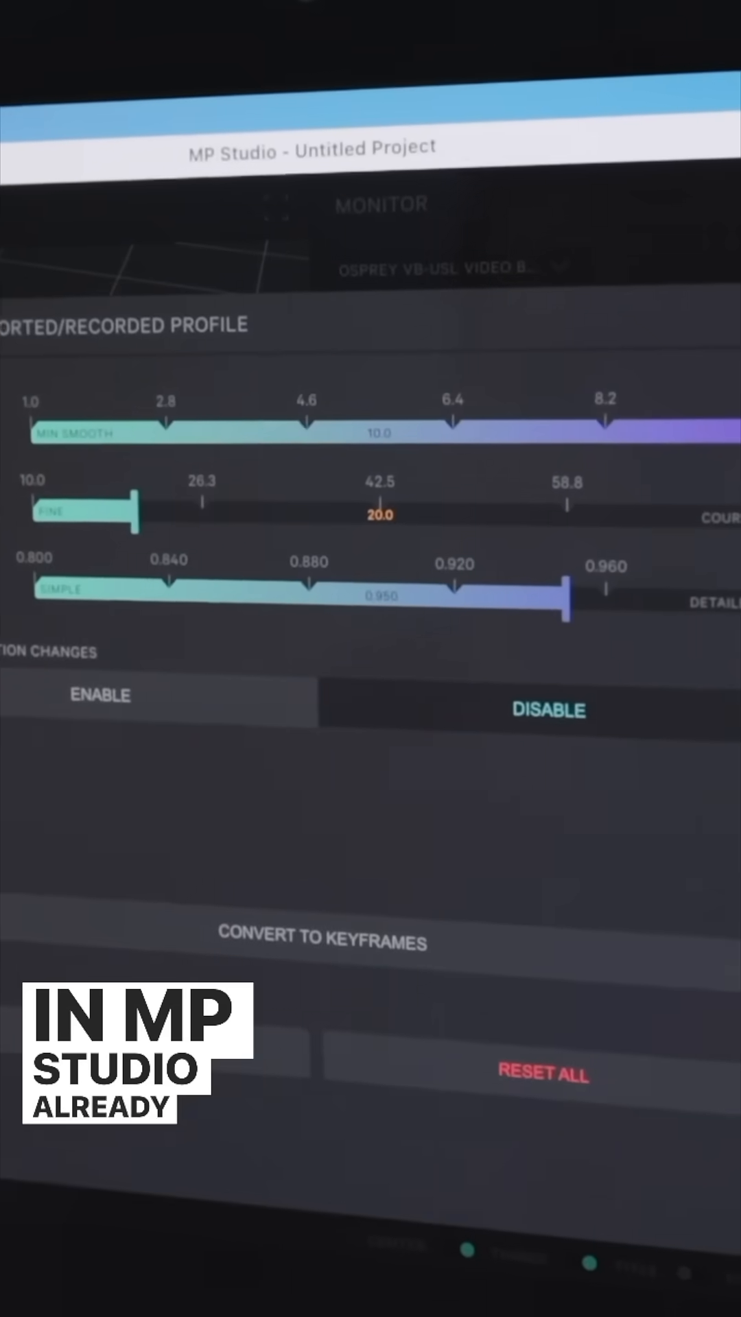
Convert the recorded profile into keyframes, creating an untitled converted move
{"action": "left_click", "coordinate": [322, 940]}
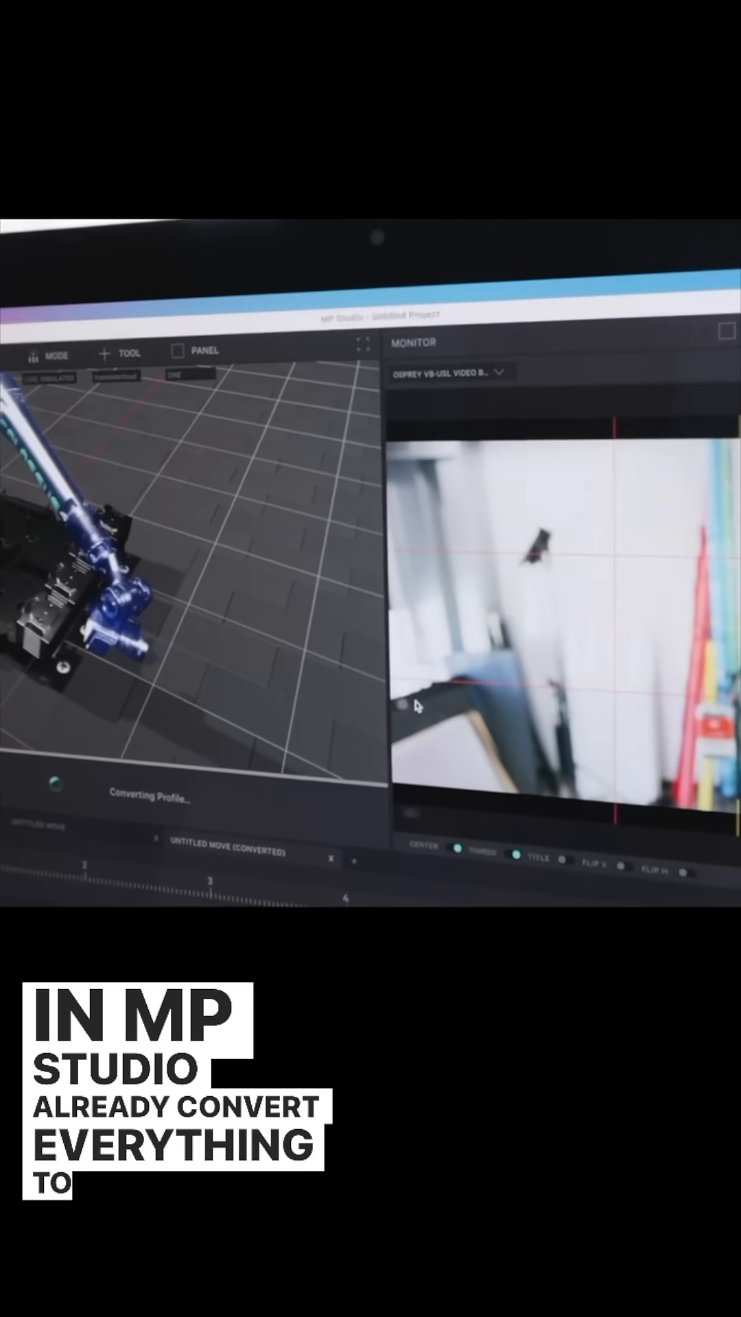